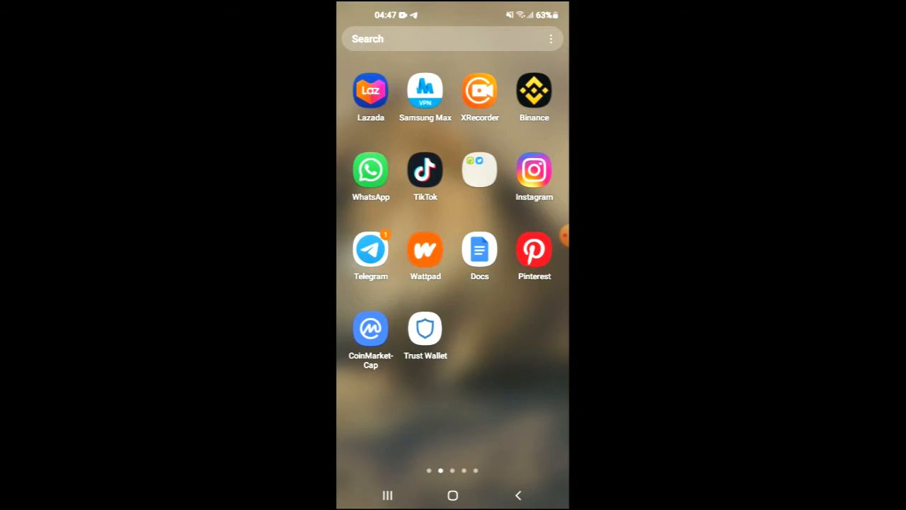
Launch CoinMarketCap from the Android home screen to view MVP Coin
left_click(425, 328)
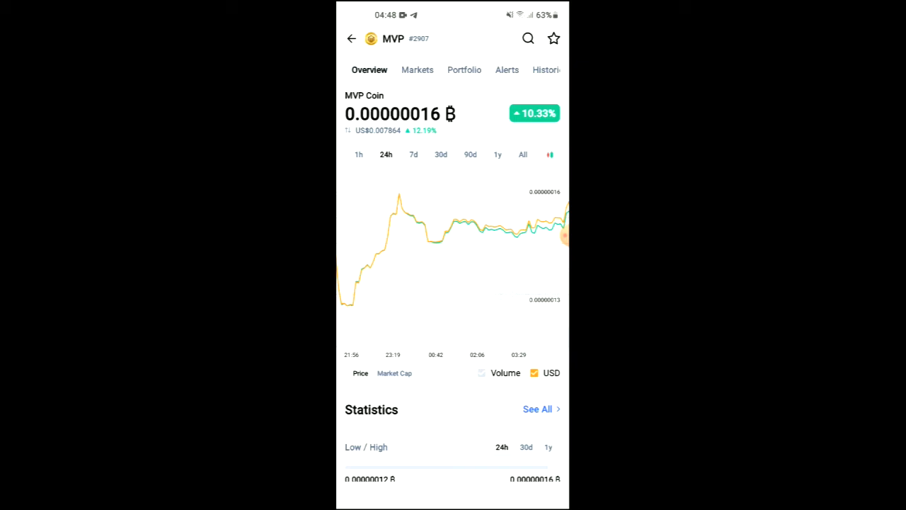
Copy MVP Coin's BEP20 contract address, then switch to Trust Wallet's DApps browser
scroll("up", 3)
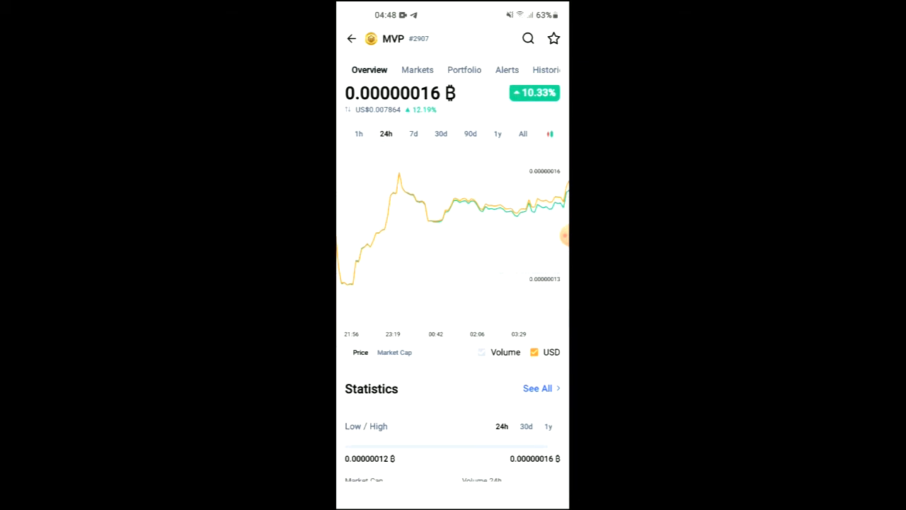
scroll("down", 3)
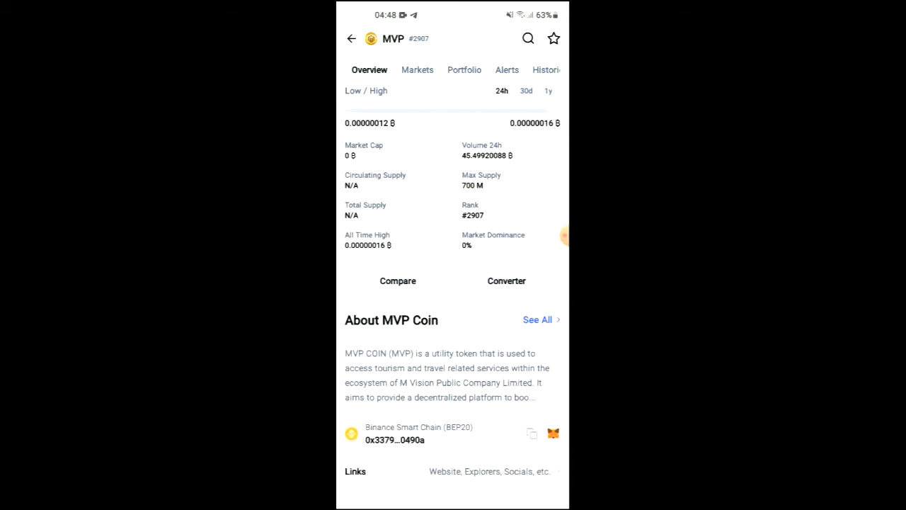
scroll("down", 3)
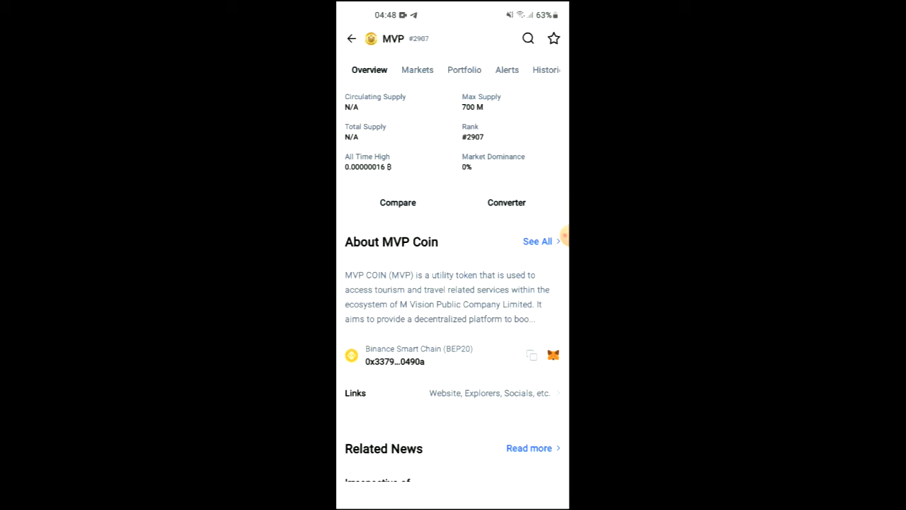
left_click(388, 495)
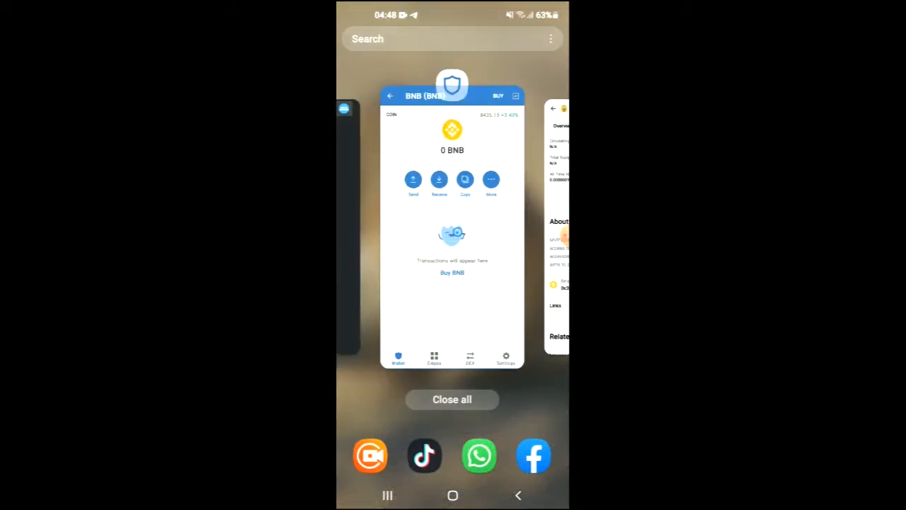
left_click(452, 226)
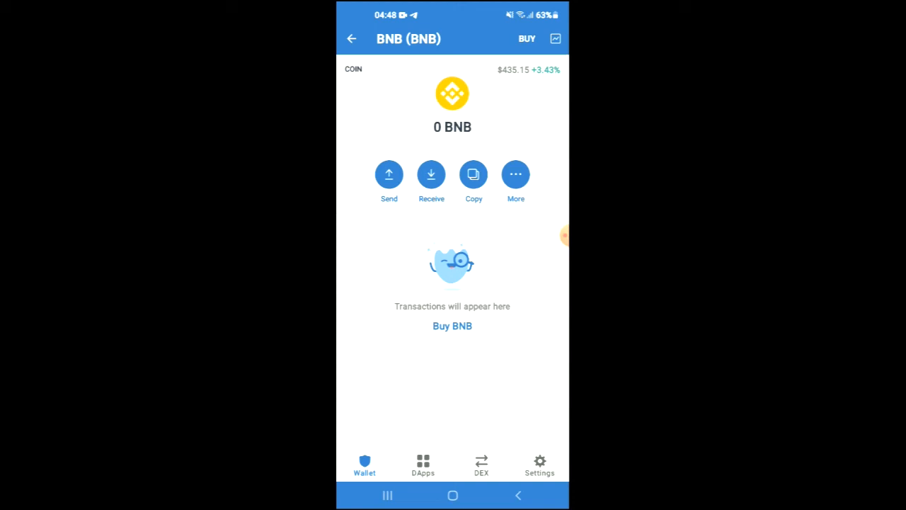
left_click(423, 464)
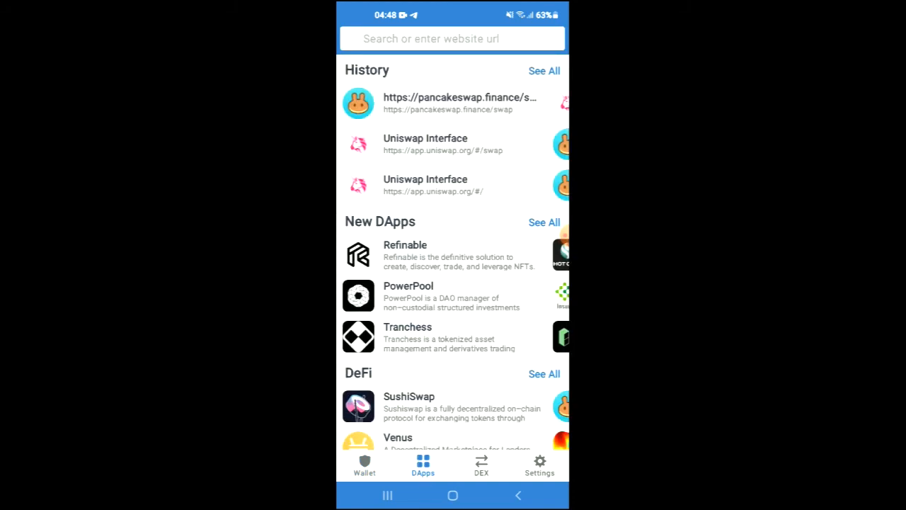
Load the pancakeswap.finance swap page from the DApps browser history
scroll("down", 3)
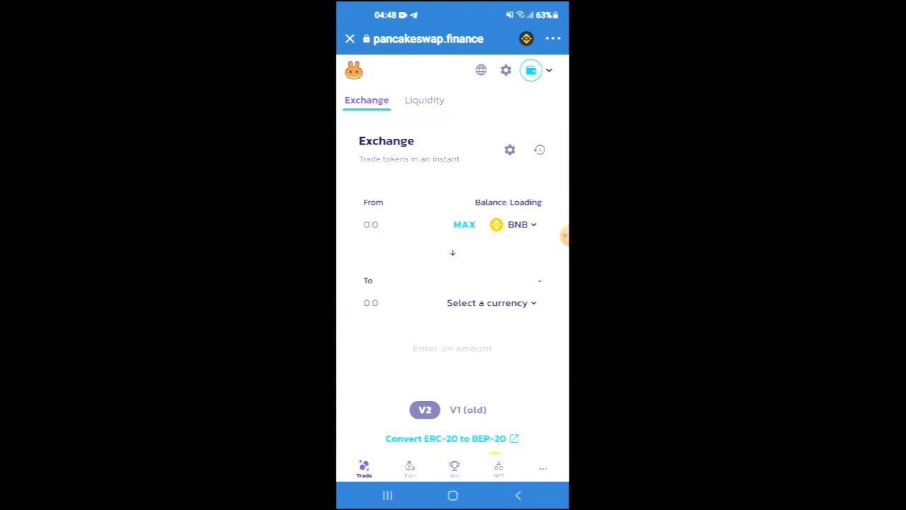
Paste the MVP Coin contract address as the receive currency and confirm importing MVP COIN
left_click(490, 302)
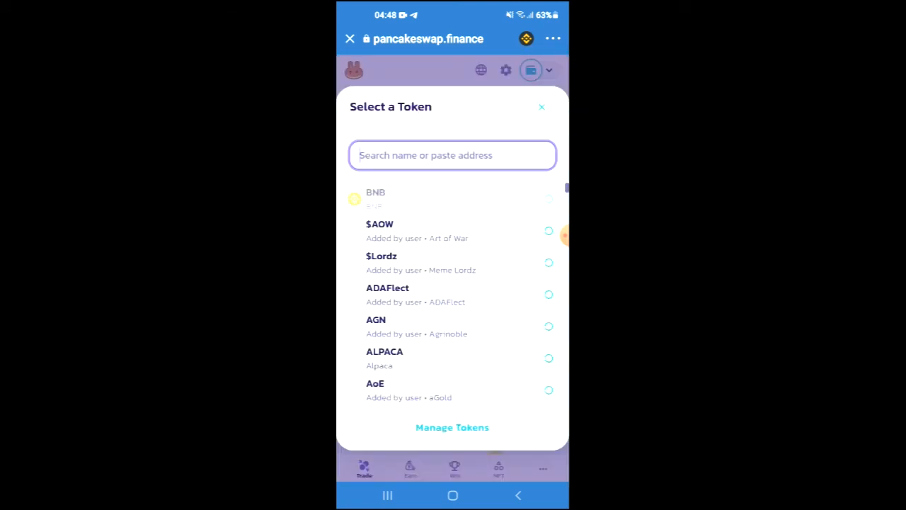
left_click(453, 155)
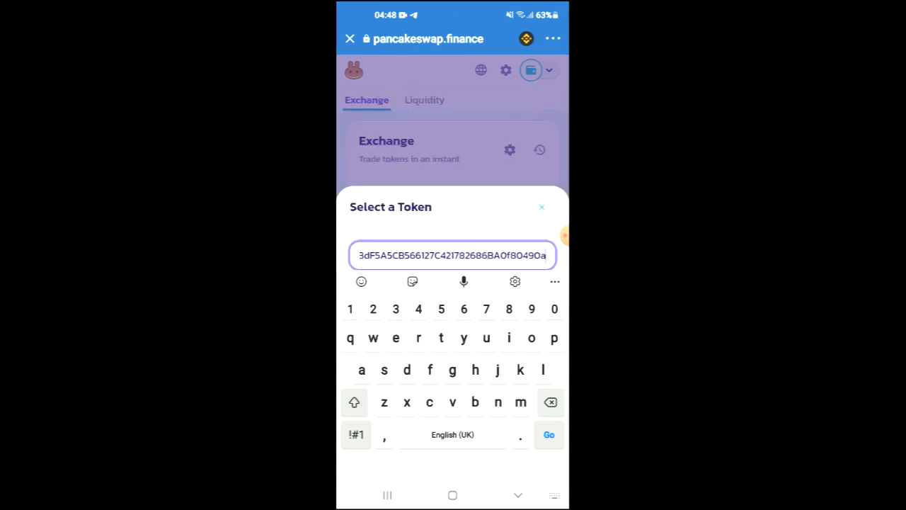
left_click(549, 434)
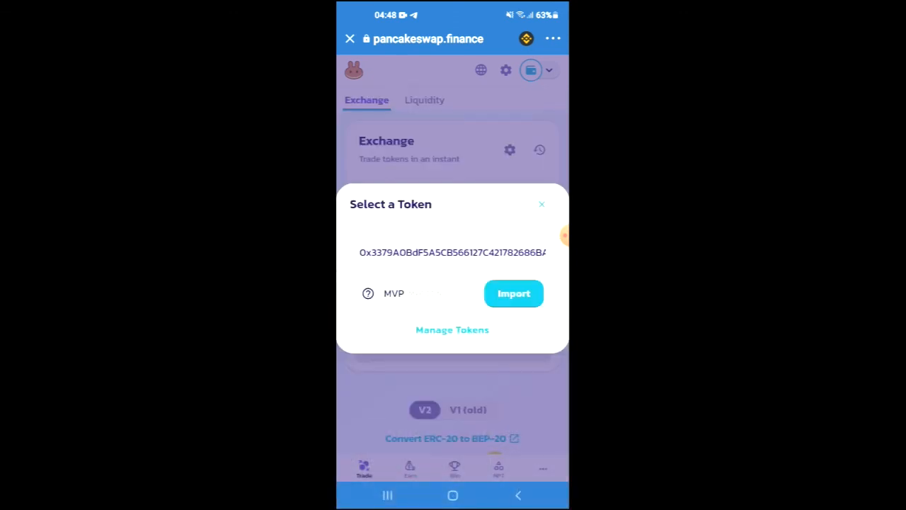
left_click(513, 293)
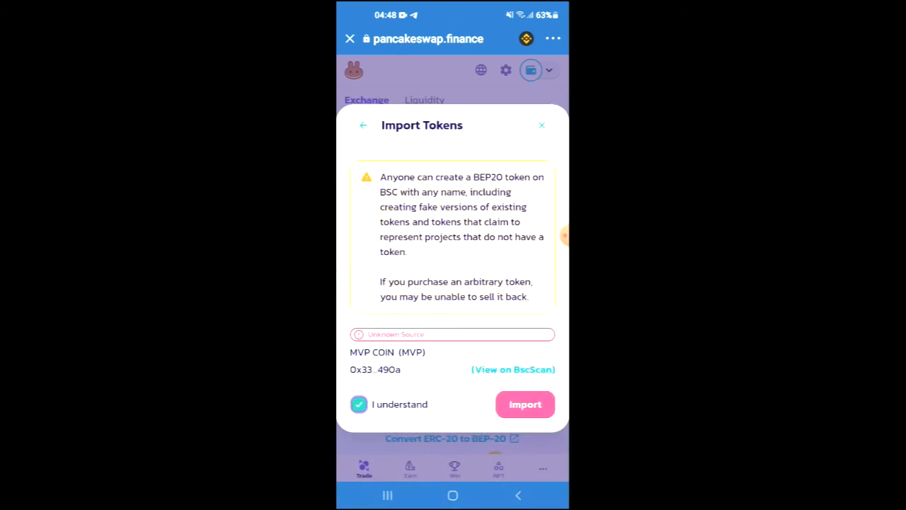
left_click(524, 404)
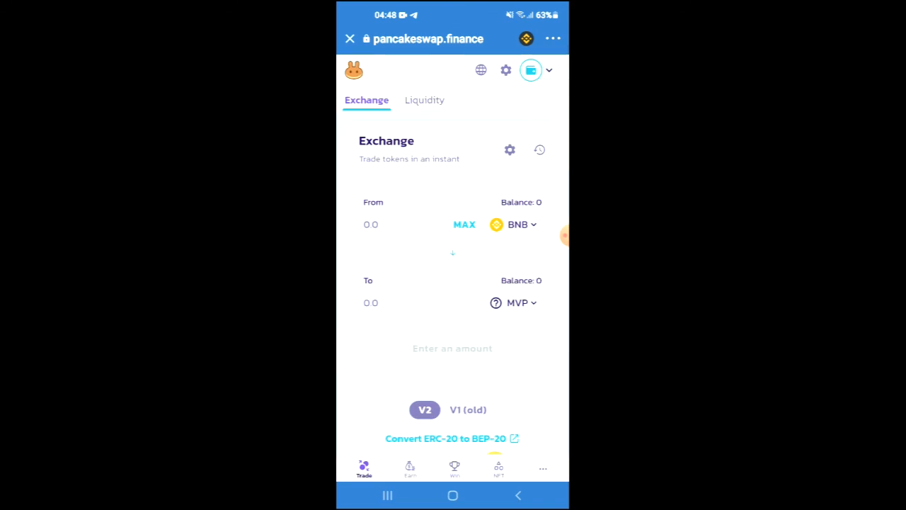